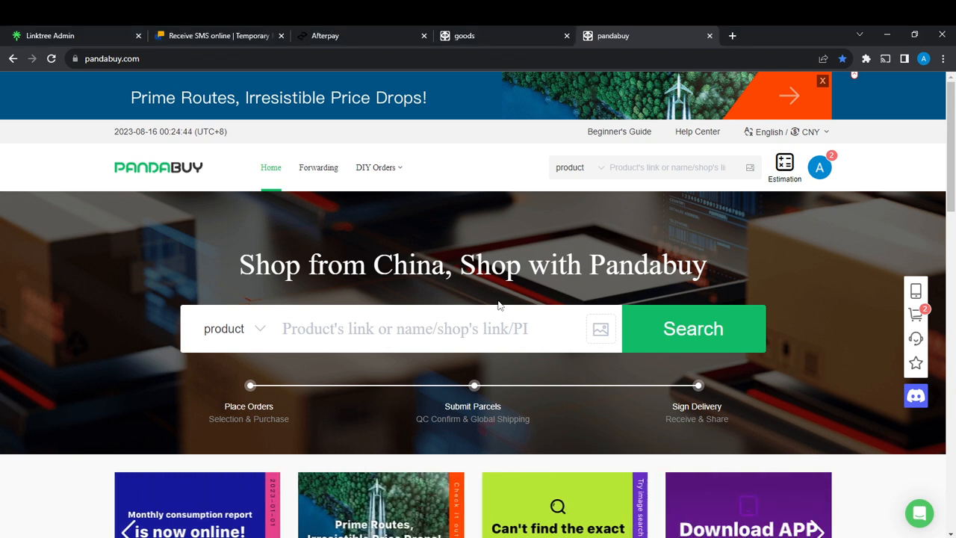
mouse_move(430, 249)
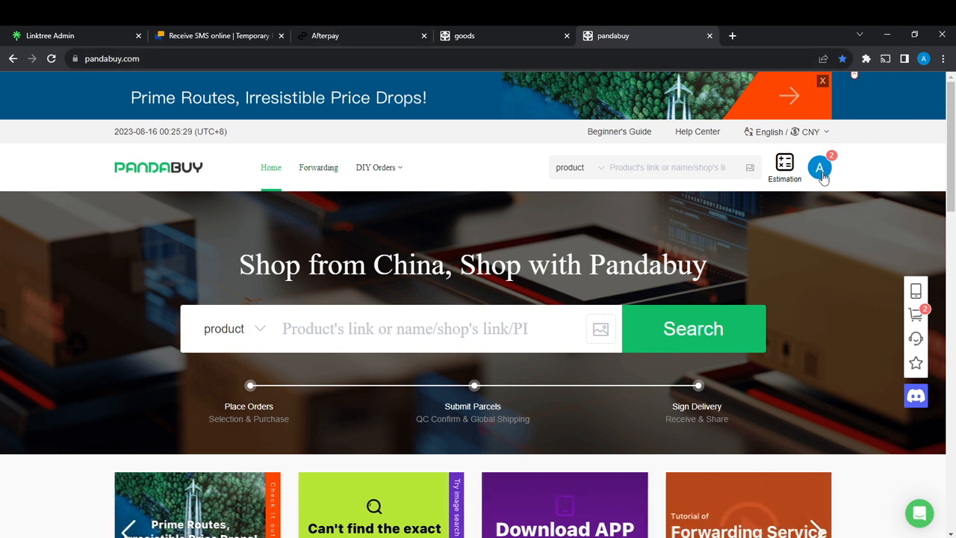
Step: Open the User Center from the account avatar menu, showing ¥0.00 balance and two pending orders
click(819, 166)
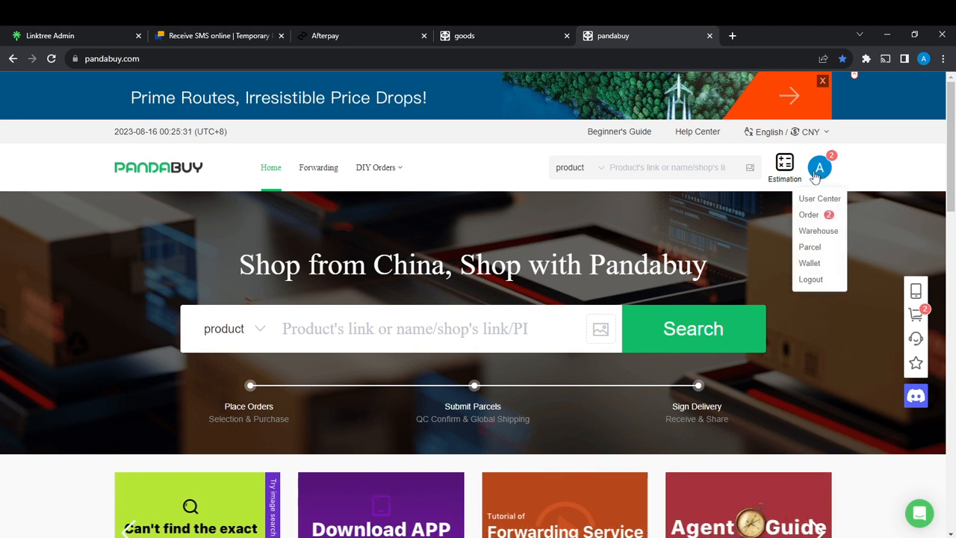
mouse_move(819, 199)
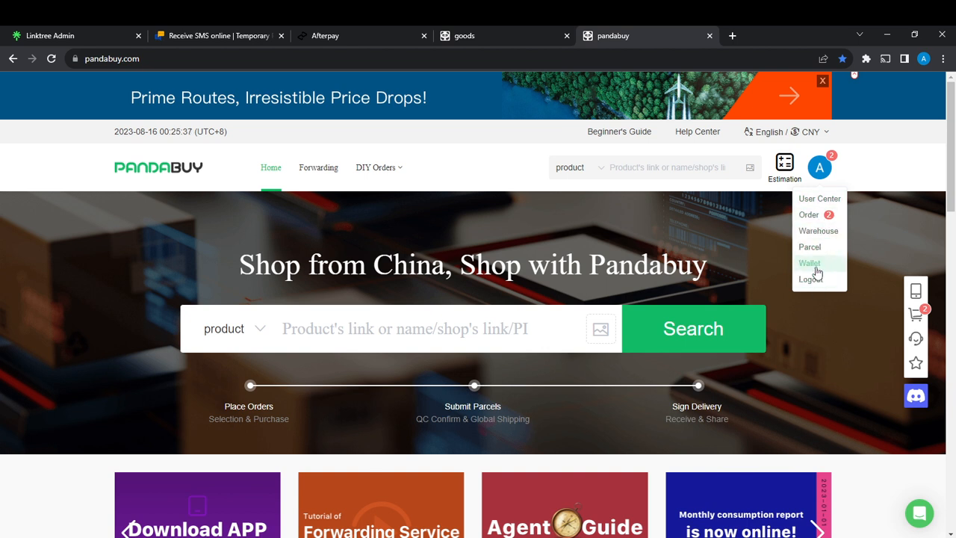
click(819, 199)
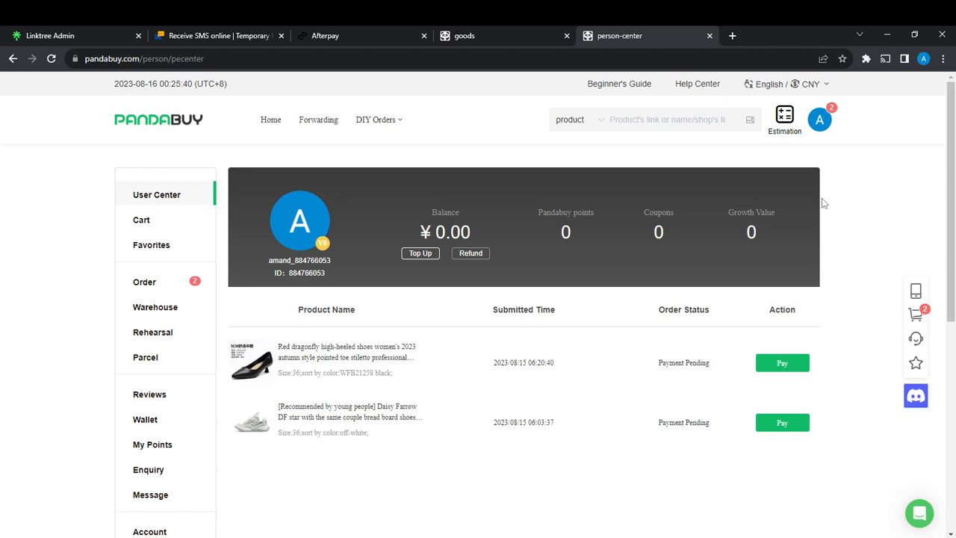
mouse_move(279, 154)
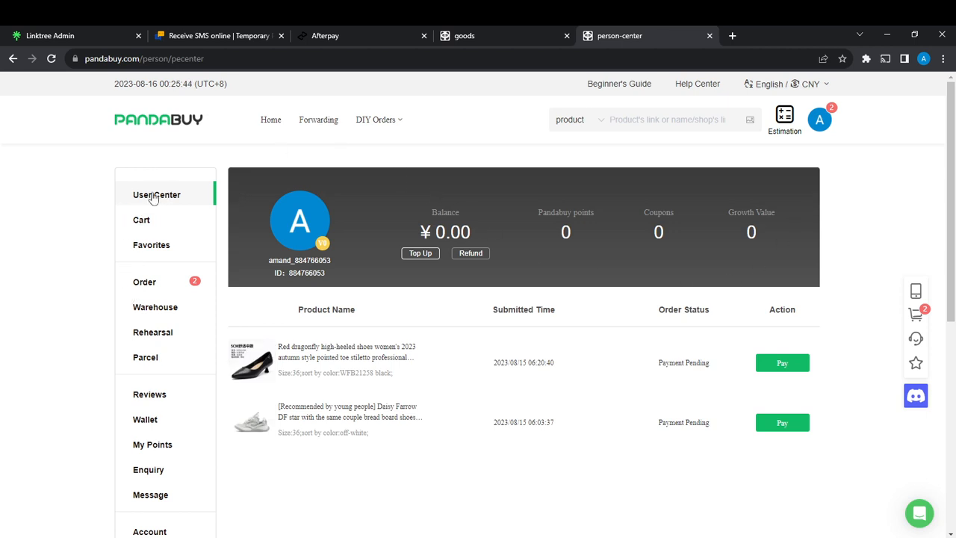
mouse_move(134, 375)
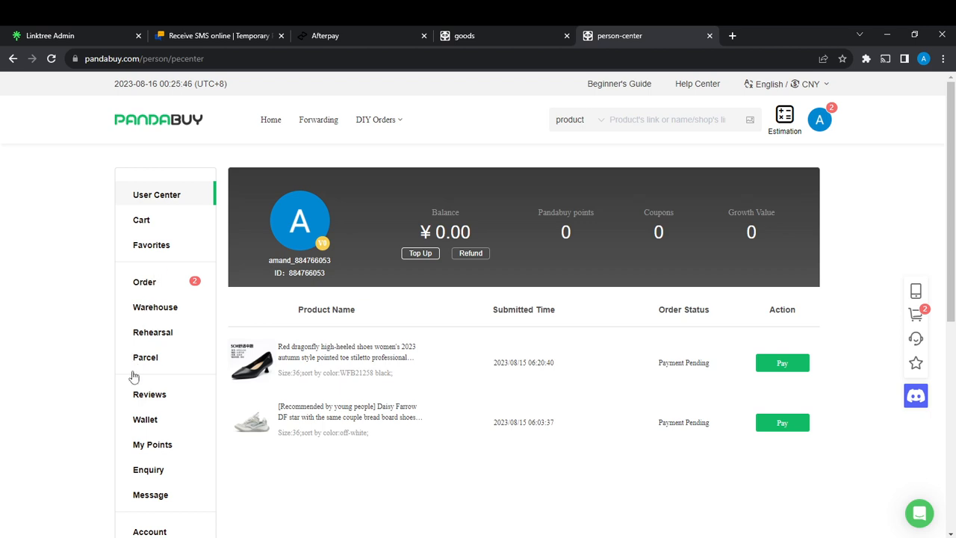
Step: Go to the empty Warehouse page and confirm the FriendLy Tips shipping-country popup
click(155, 307)
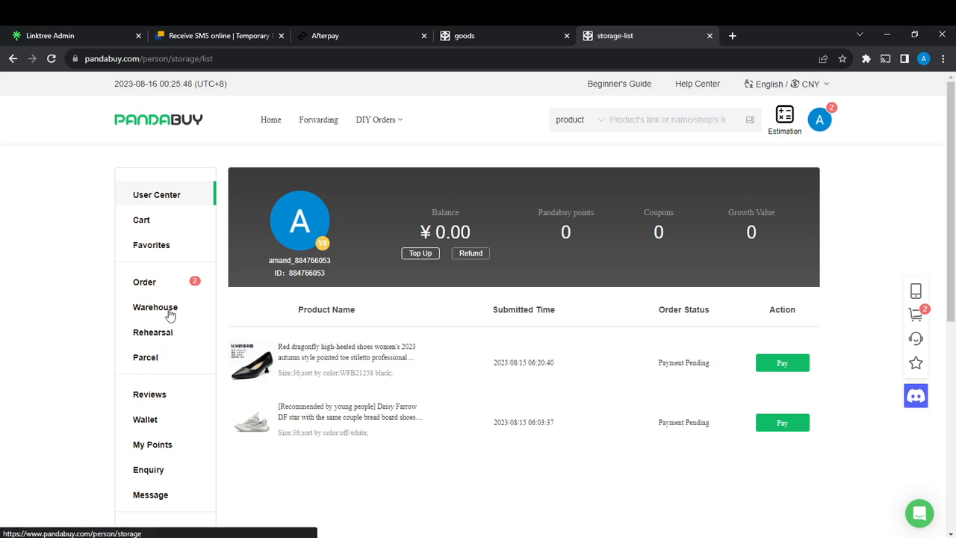
click(155, 307)
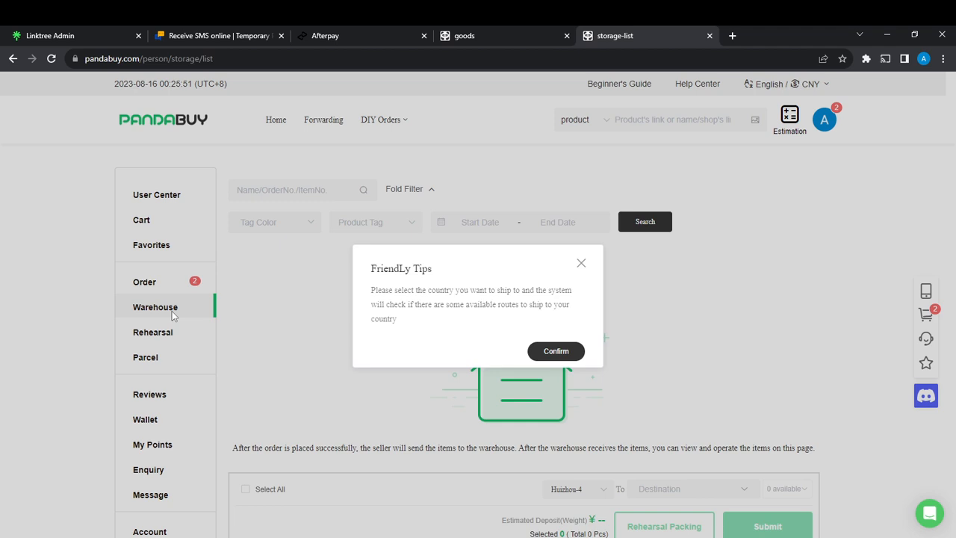
mouse_move(158, 322)
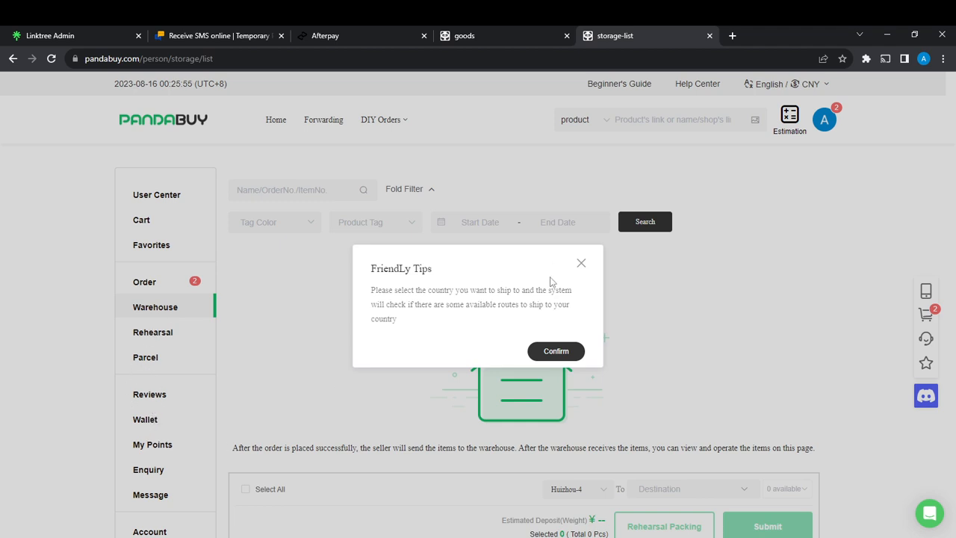
click(556, 351)
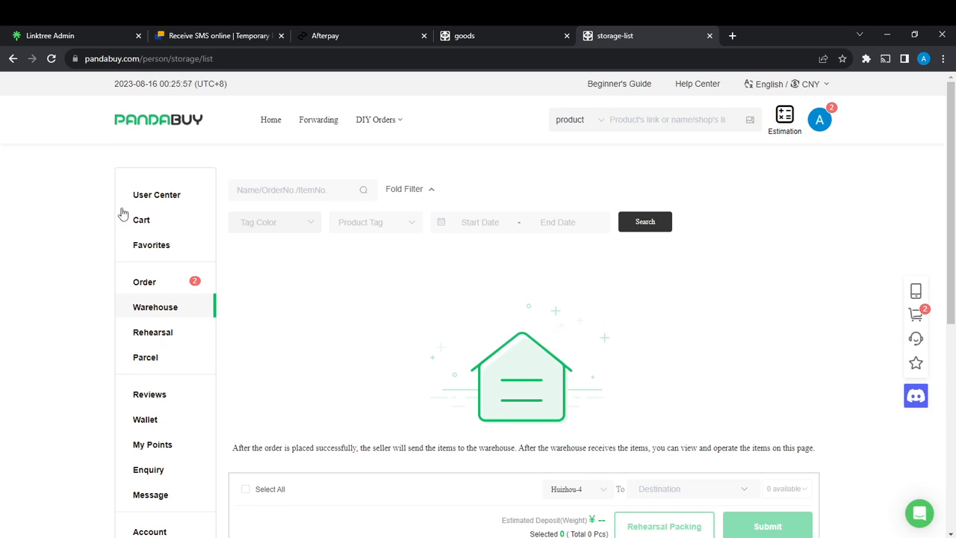
Step: Open the Wallet's Balance tab showing ¥0.00 with a Top Up button and no transactions
click(145, 419)
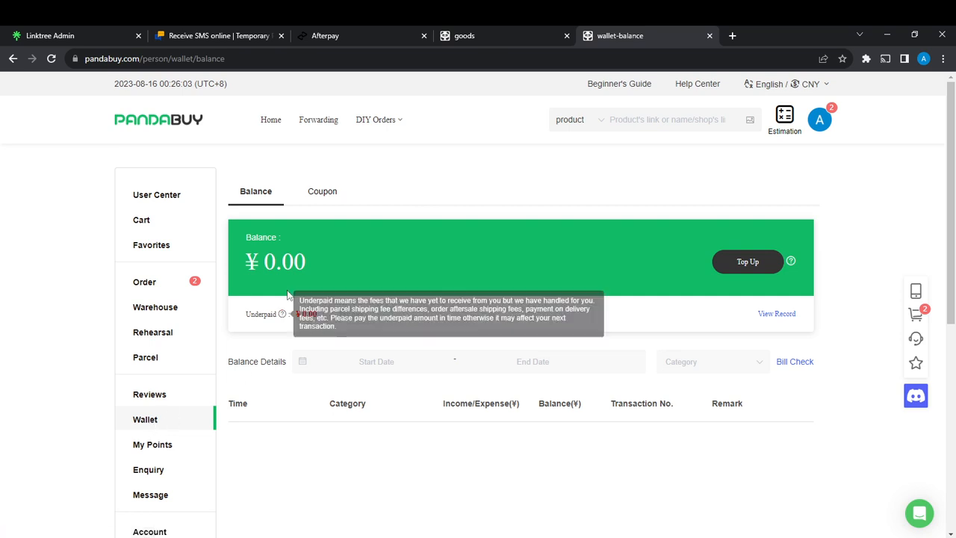
mouse_move(319, 242)
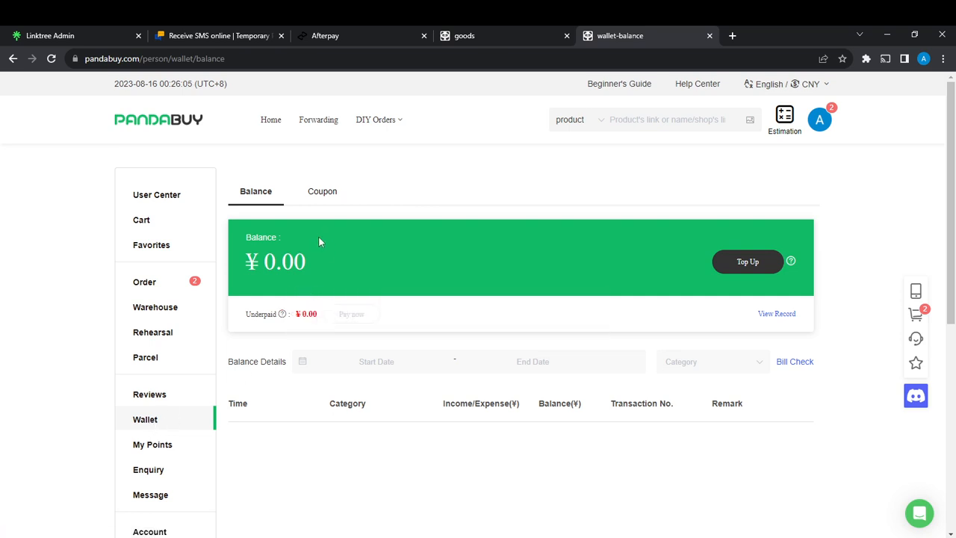
mouse_move(313, 299)
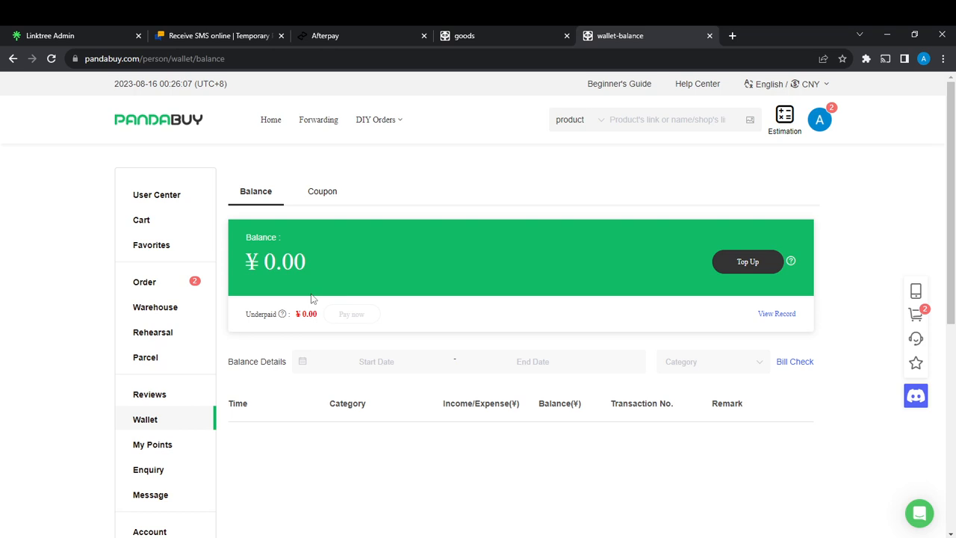
mouse_move(312, 284)
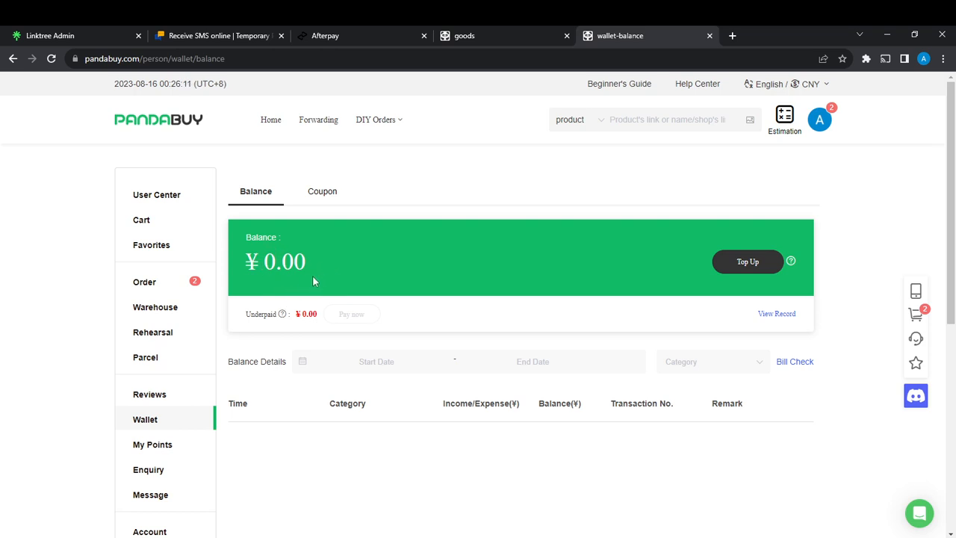
mouse_move(428, 271)
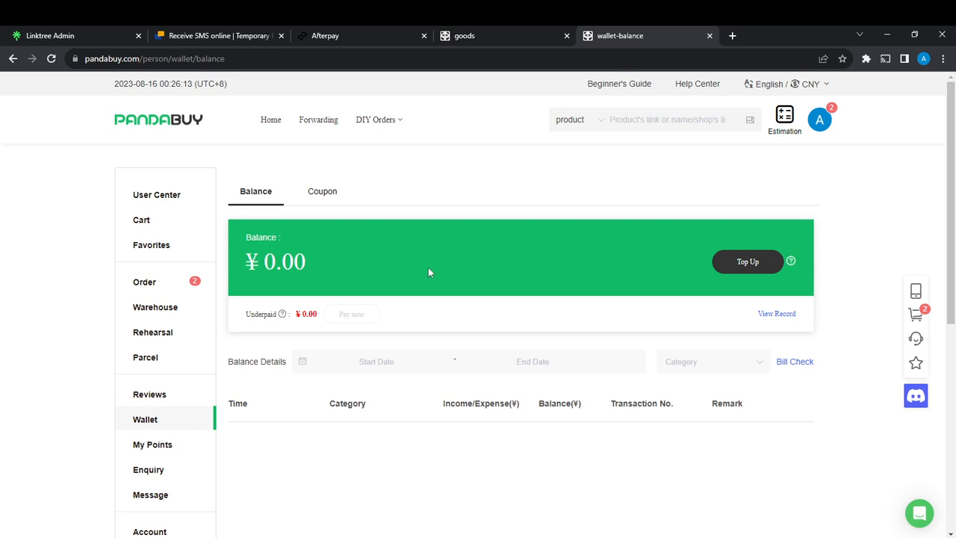
mouse_move(440, 283)
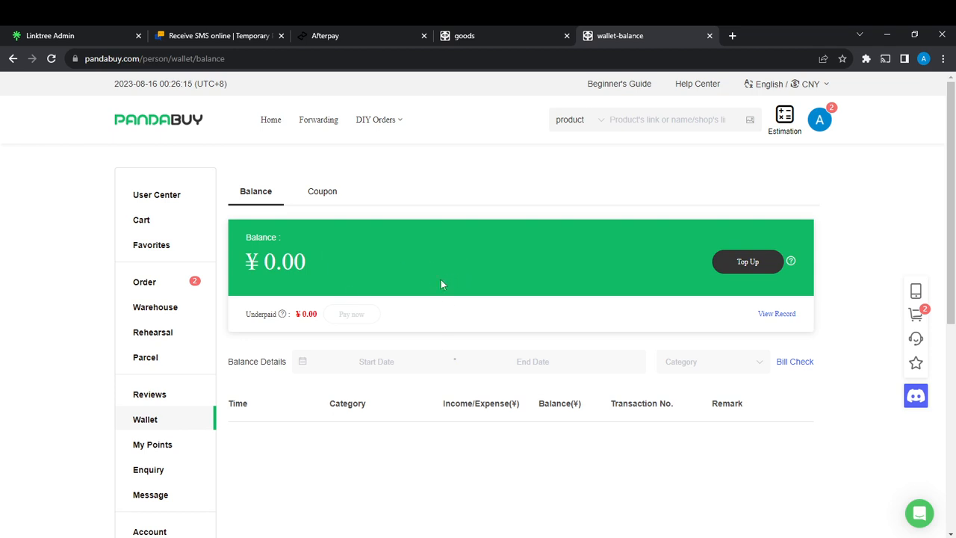
mouse_move(651, 256)
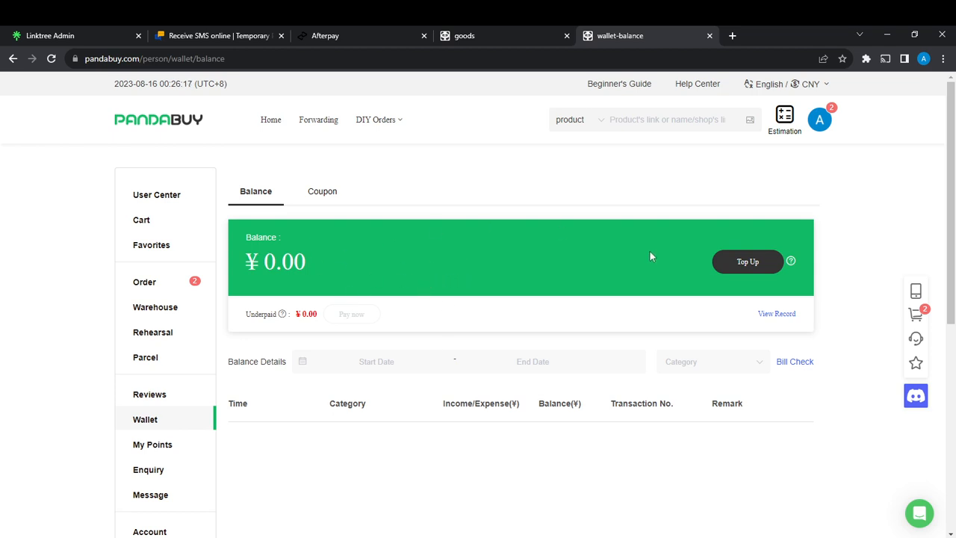
mouse_move(748, 261)
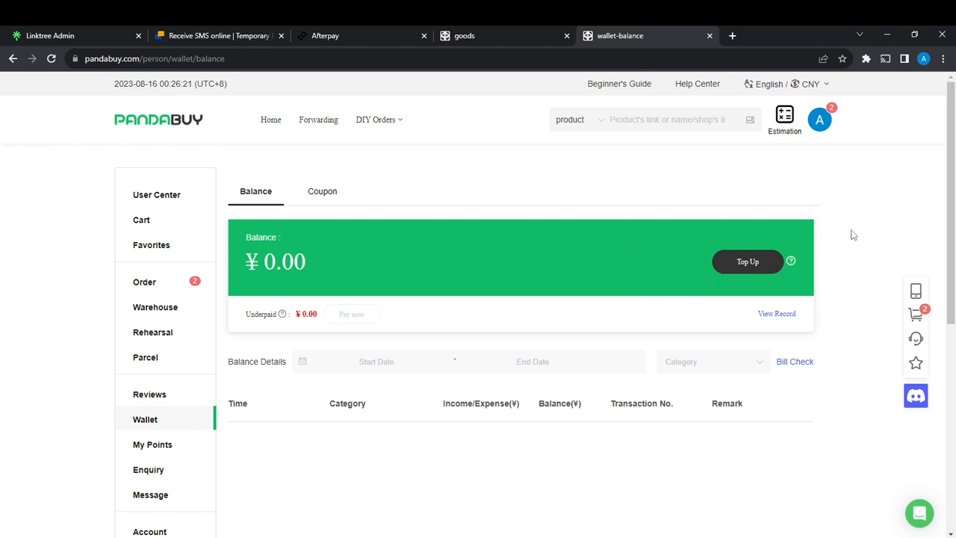
mouse_move(790, 261)
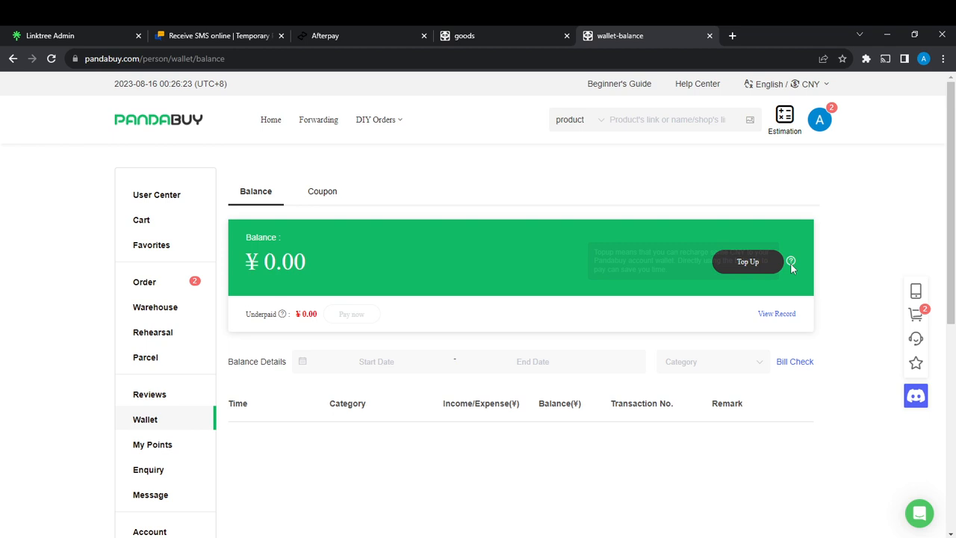
mouse_move(820, 254)
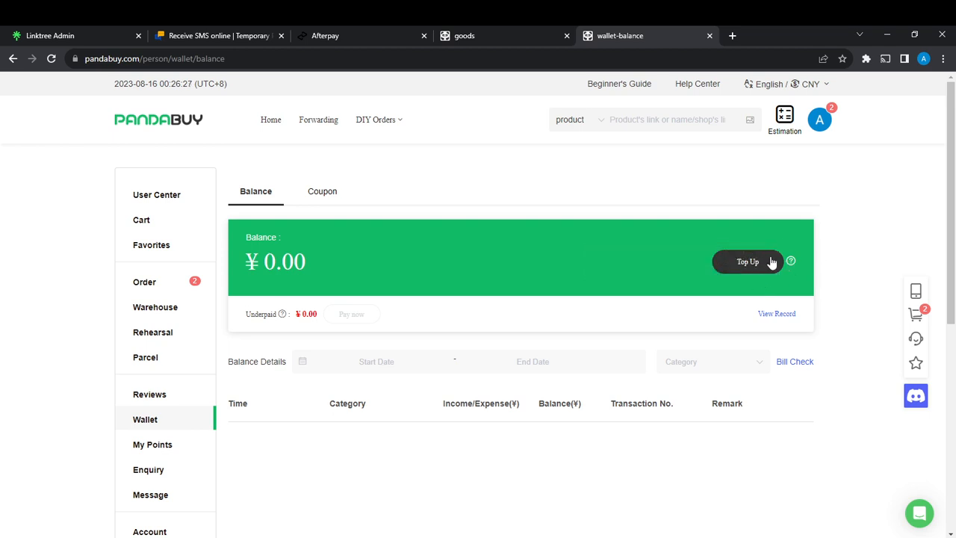
mouse_move(751, 267)
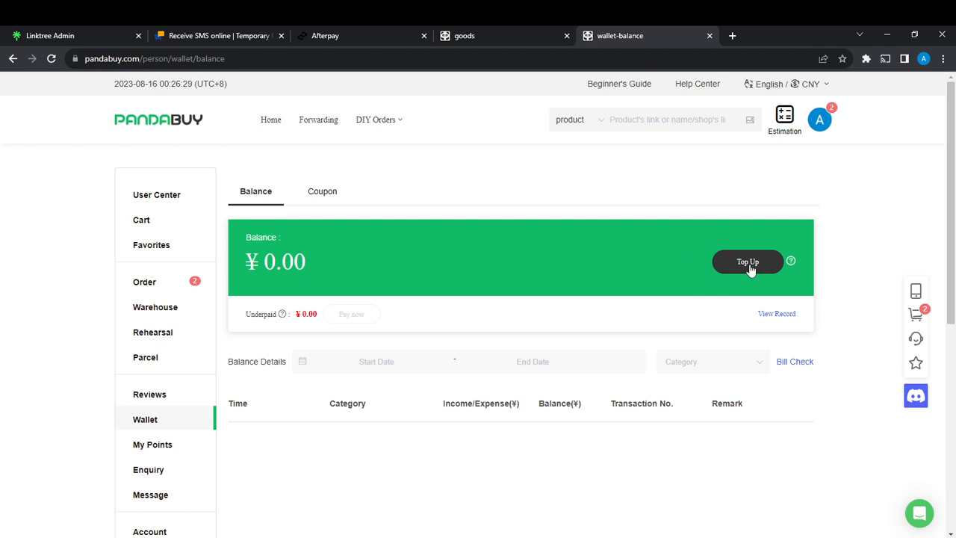
mouse_move(781, 254)
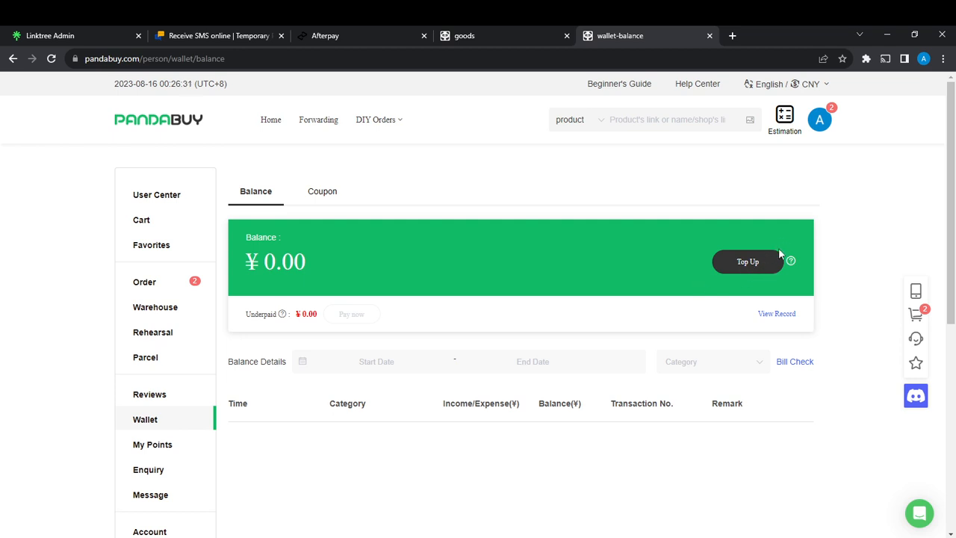
mouse_move(780, 252)
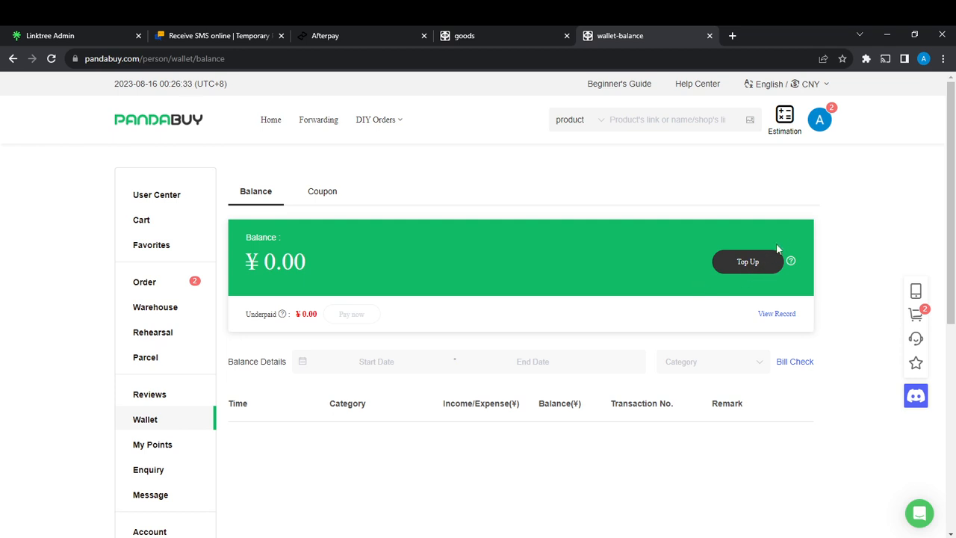